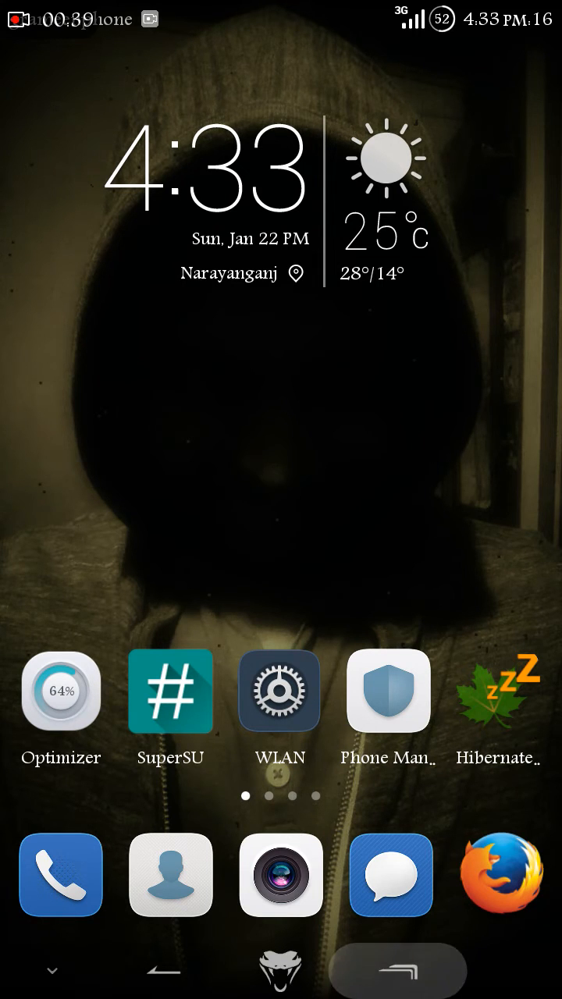
- Open Sensor Box for Android from the second home screen page
click(281, 874)
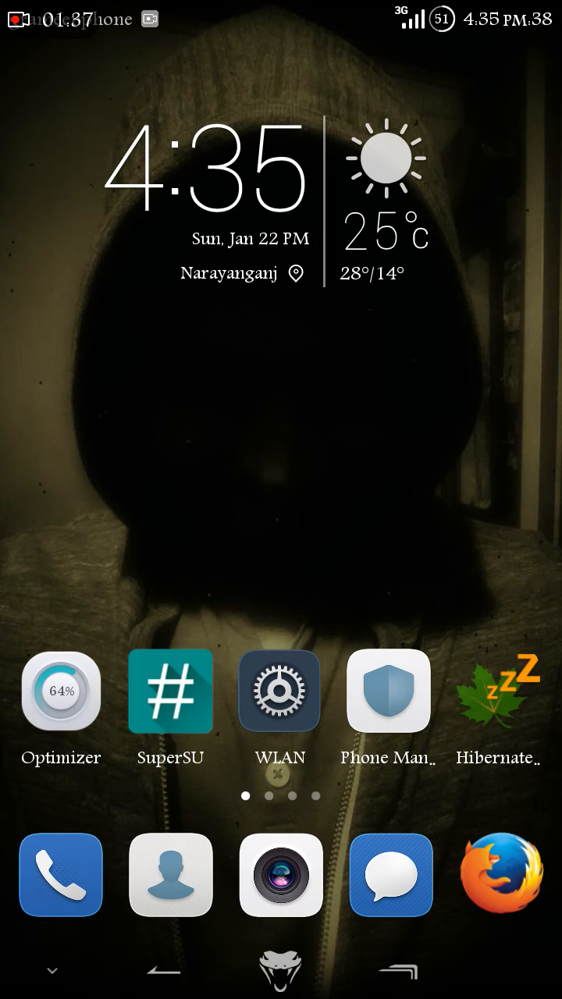
scroll(left, 3)
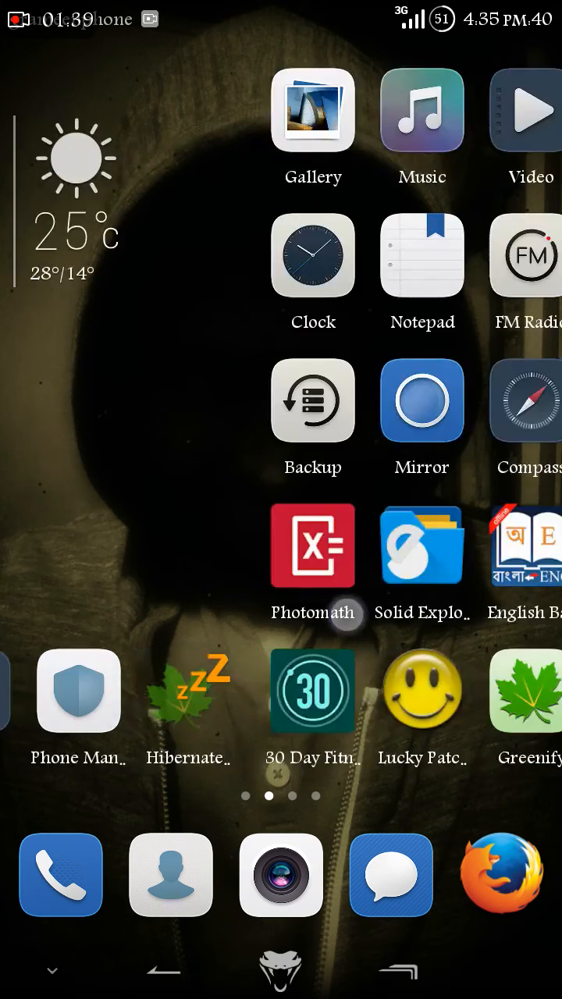
scroll(left, 3)
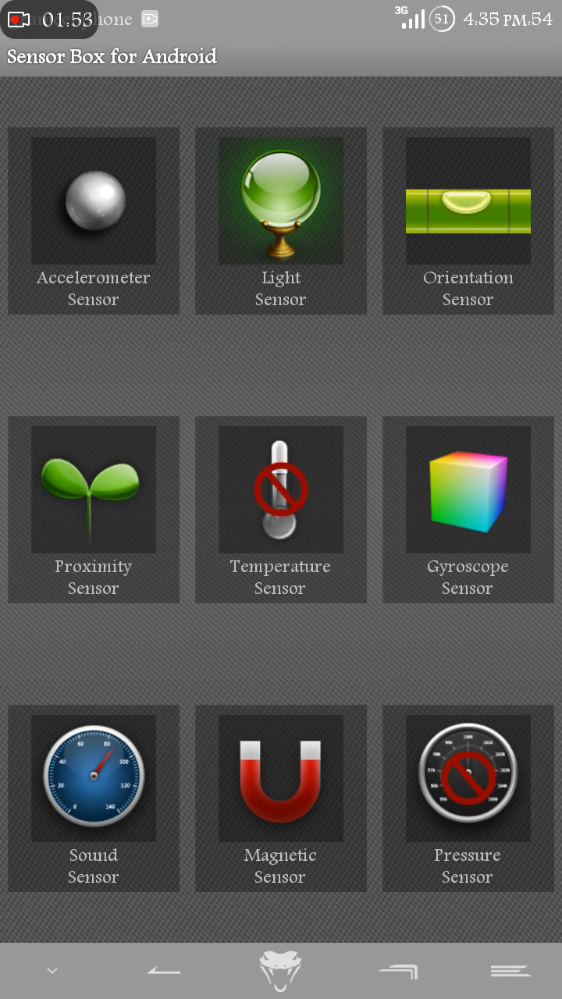
- Leave Sensor Box's sensor grid for the phone's system Settings screen
click(468, 487)
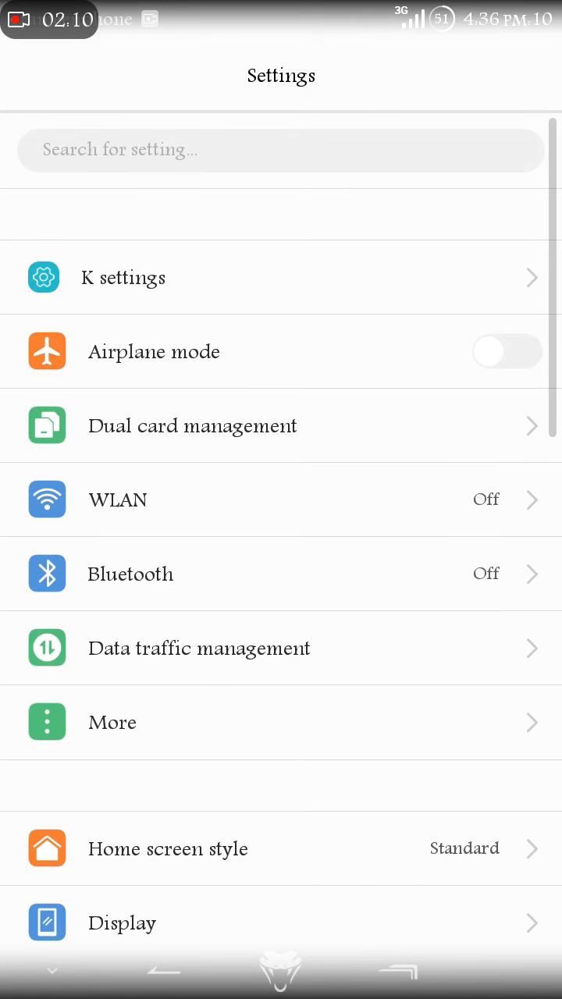
- Scroll Settings to the lower entries near About phone, then return home
scroll(down, 3)
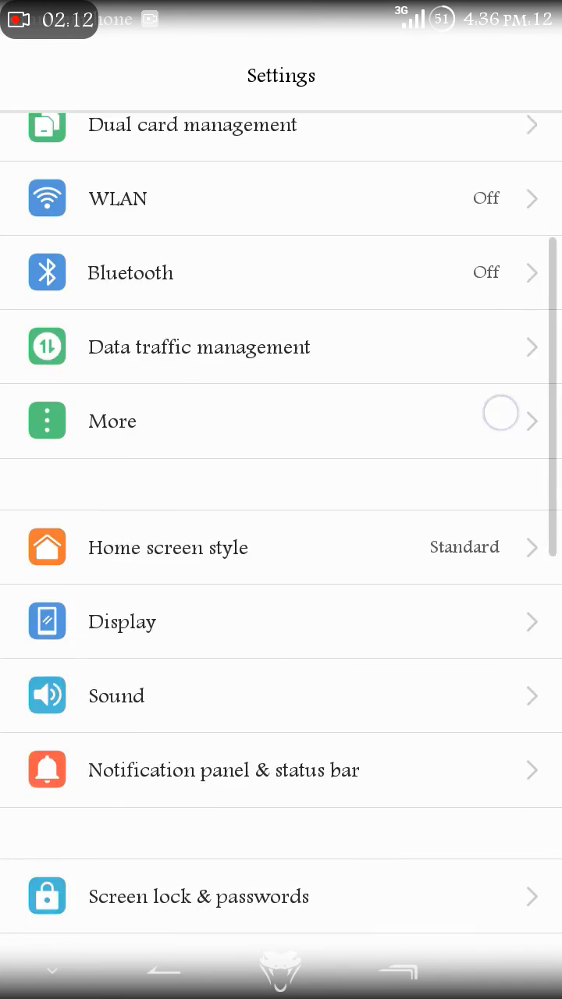
scroll(down, 3)
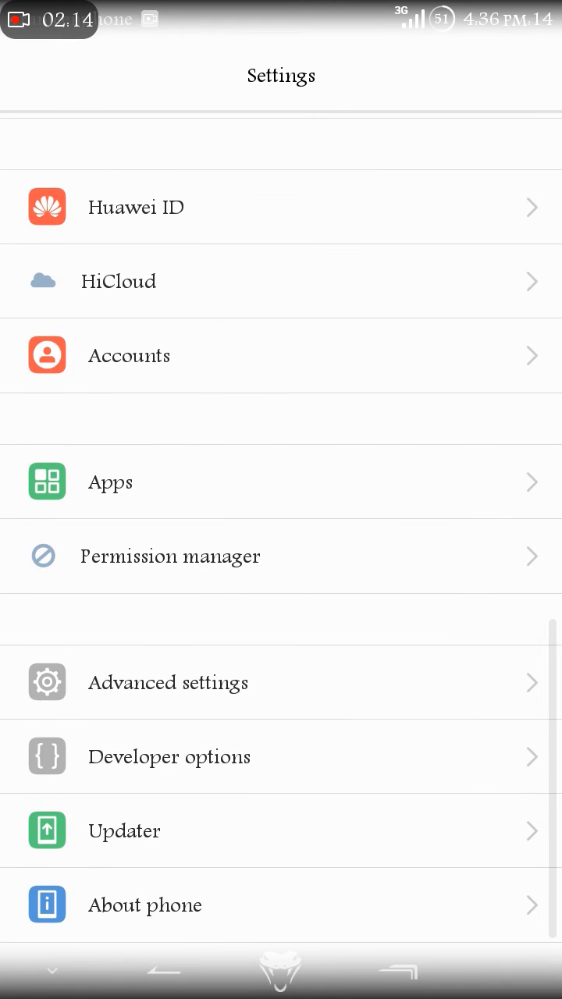
click(145, 905)
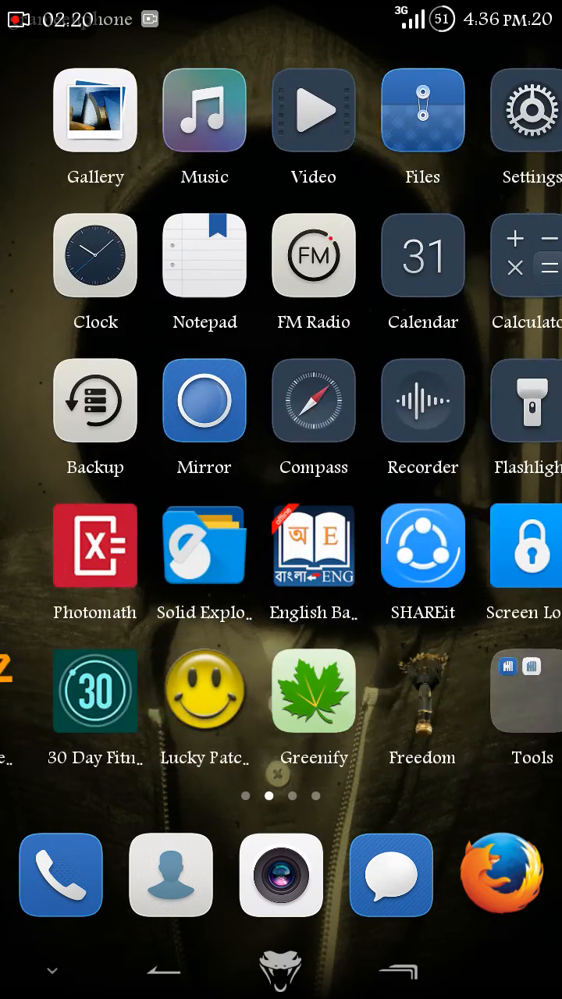
- Browse the home screen pages and open the Gallery's photo albums list
scroll(left, 3)
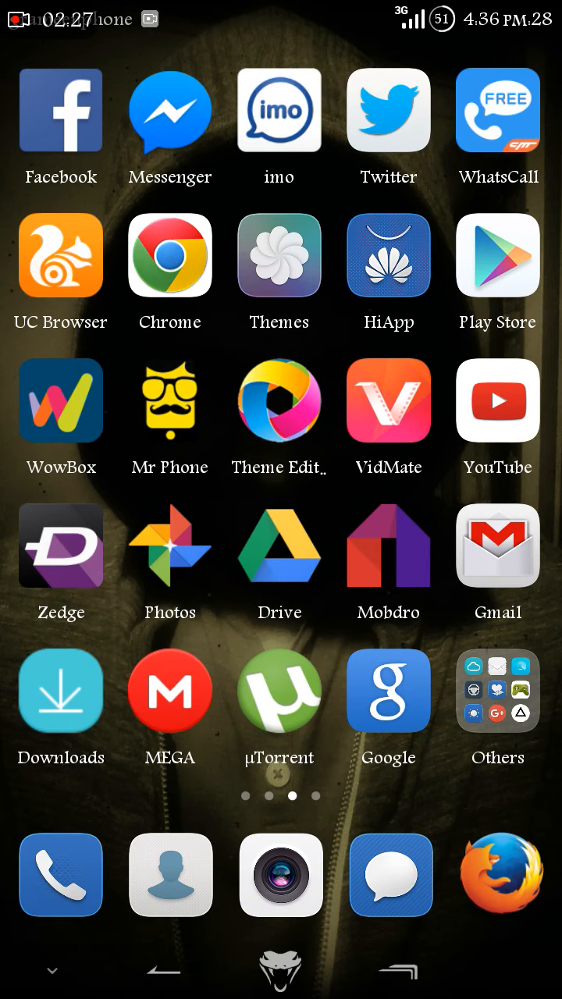
scroll(left, 3)
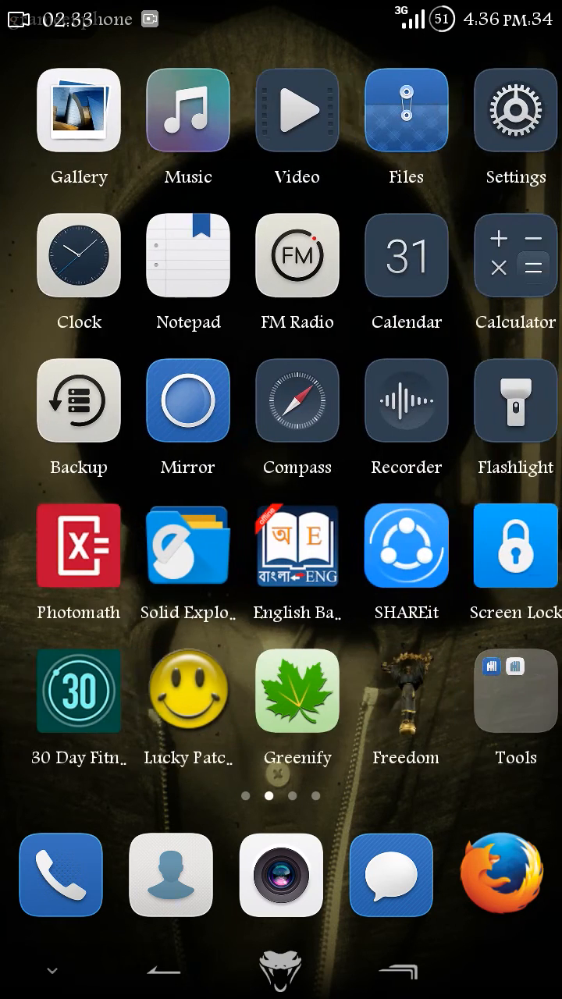
click(78, 109)
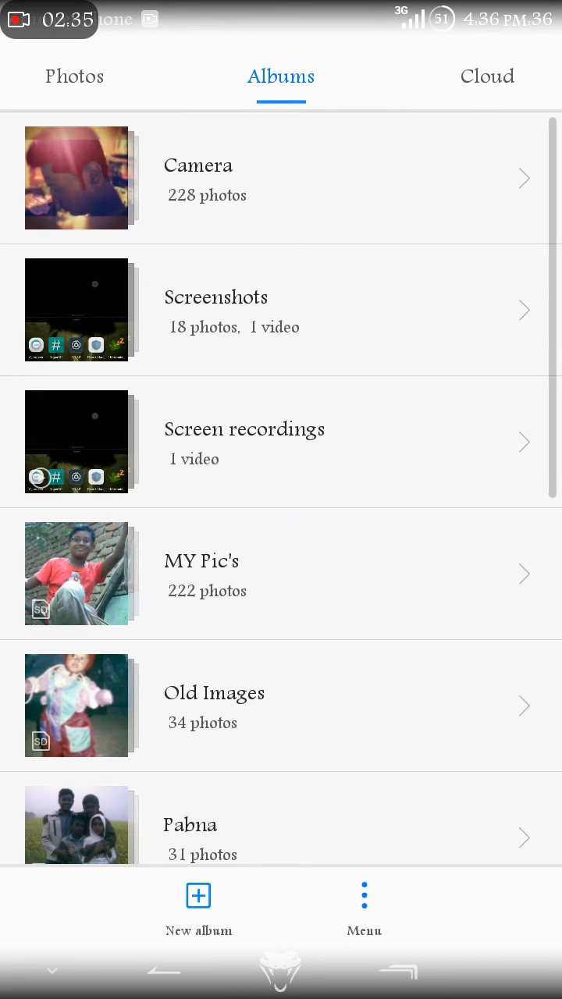